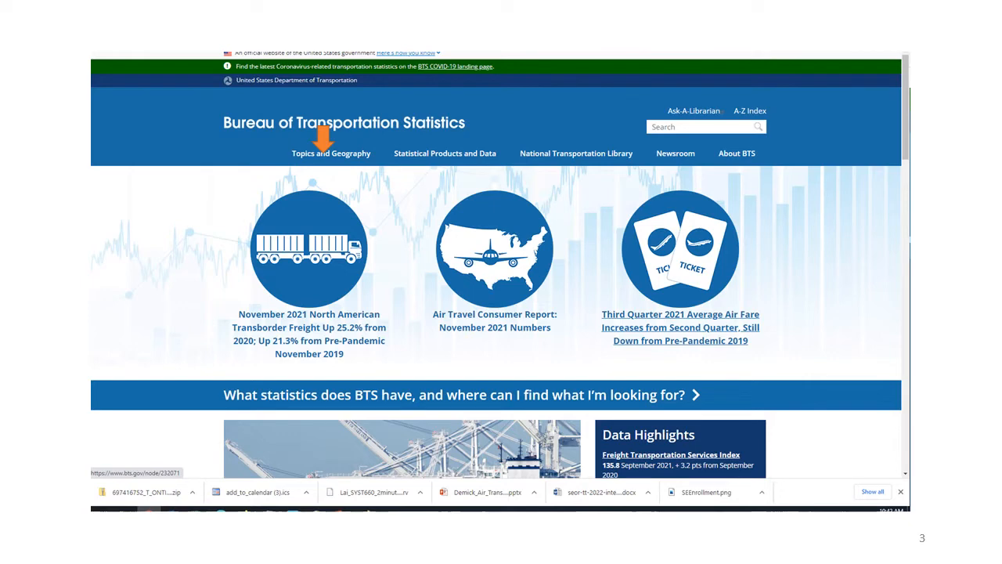
Advance the slideshow to the TranStats on-time download page with date fields circled
click(331, 154)
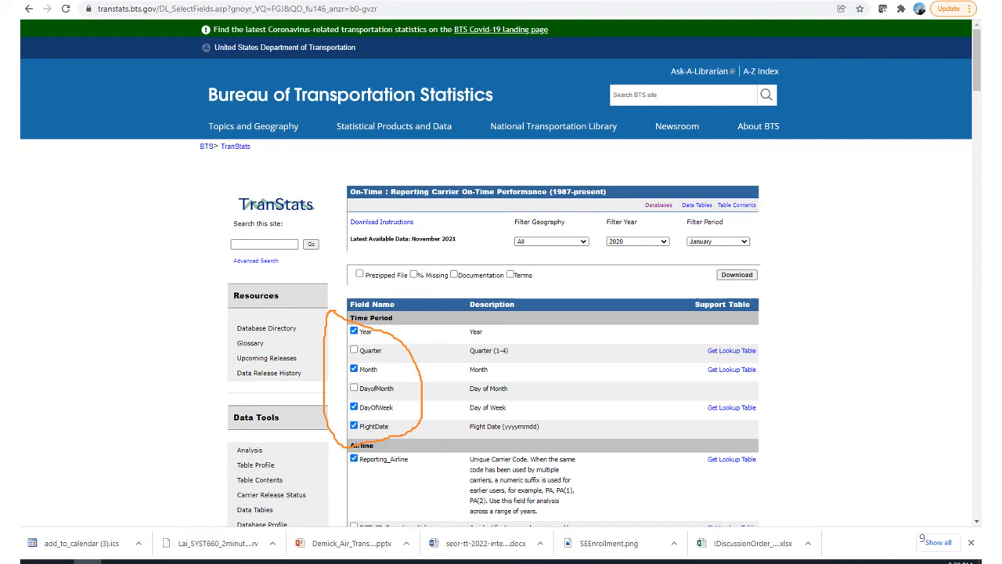
Advance to slide 10 with Reporting_Airline, Tail_Number and flight number circled
scroll(down, 3)
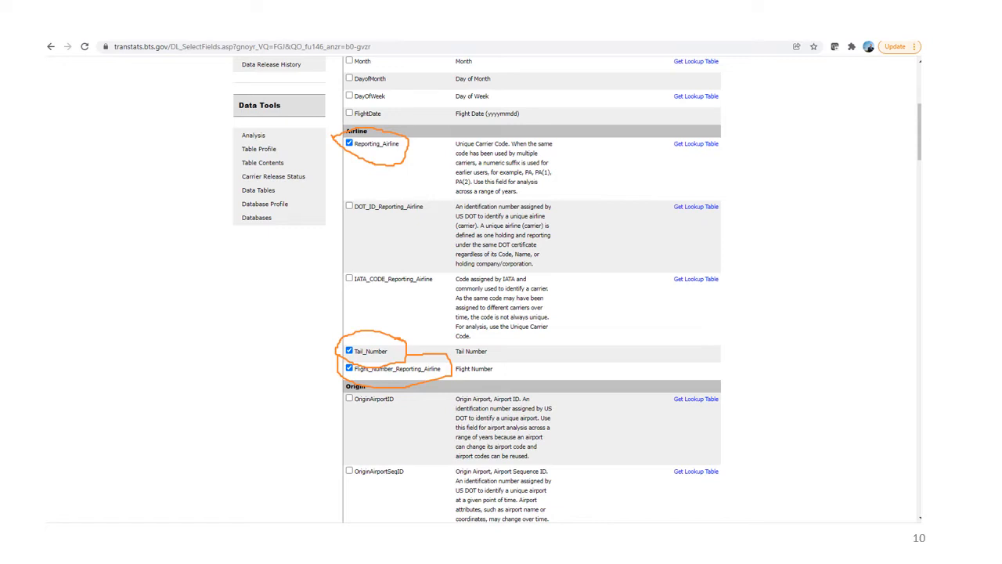
scroll(down, 3)
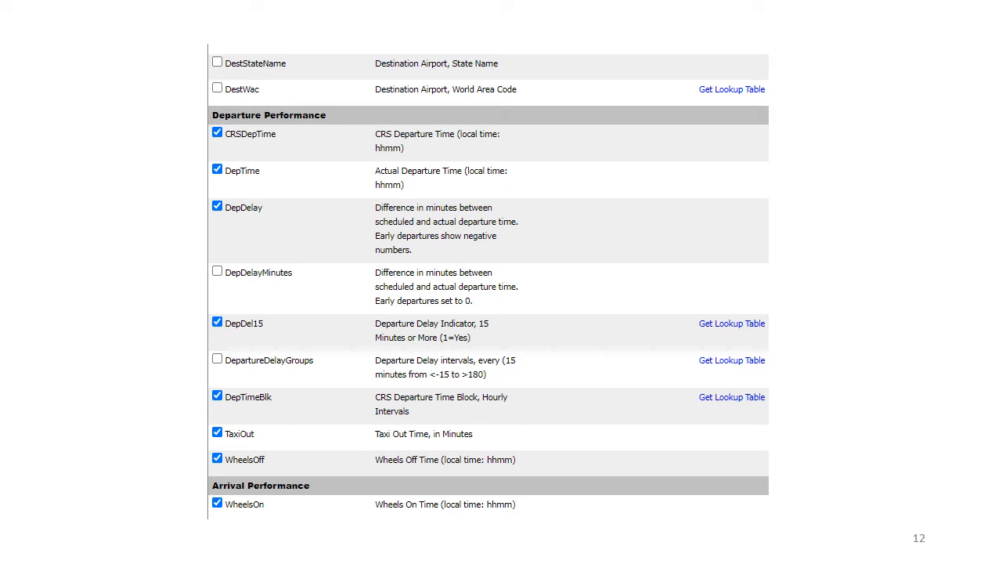
Advance through slide 13 to slide 14 on Flight Summaries and Cause of Delay fields
scroll(down, 3)
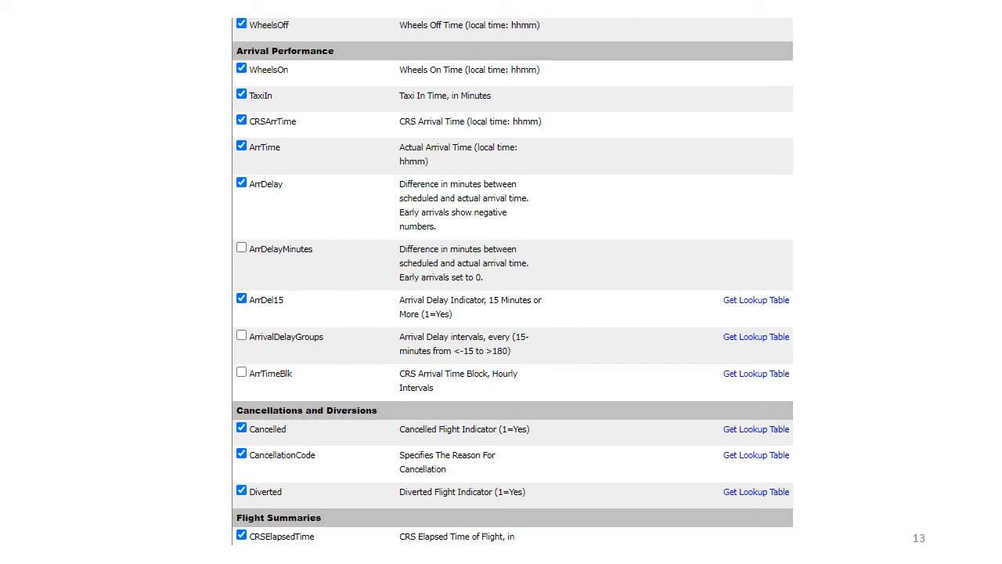
scroll(down, 3)
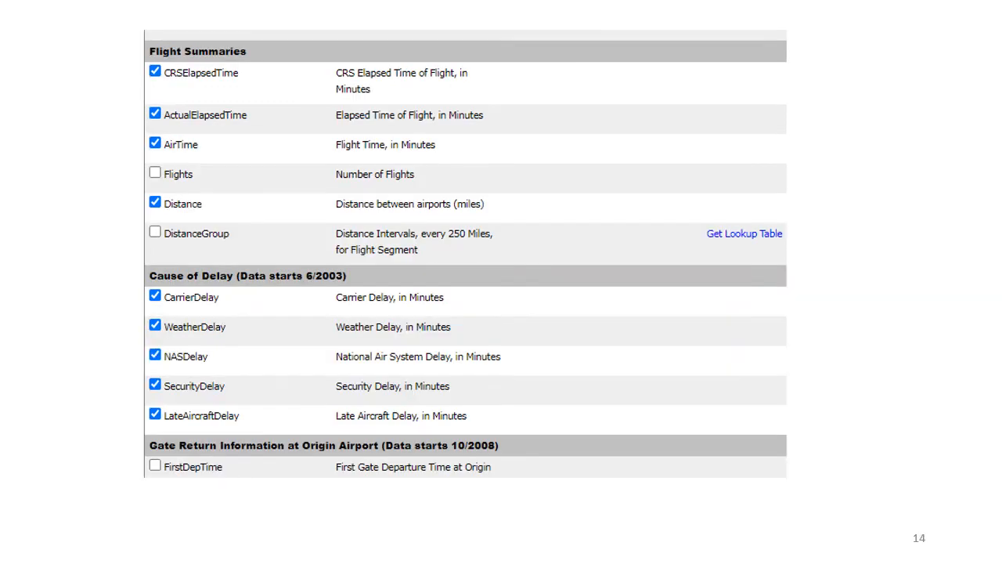